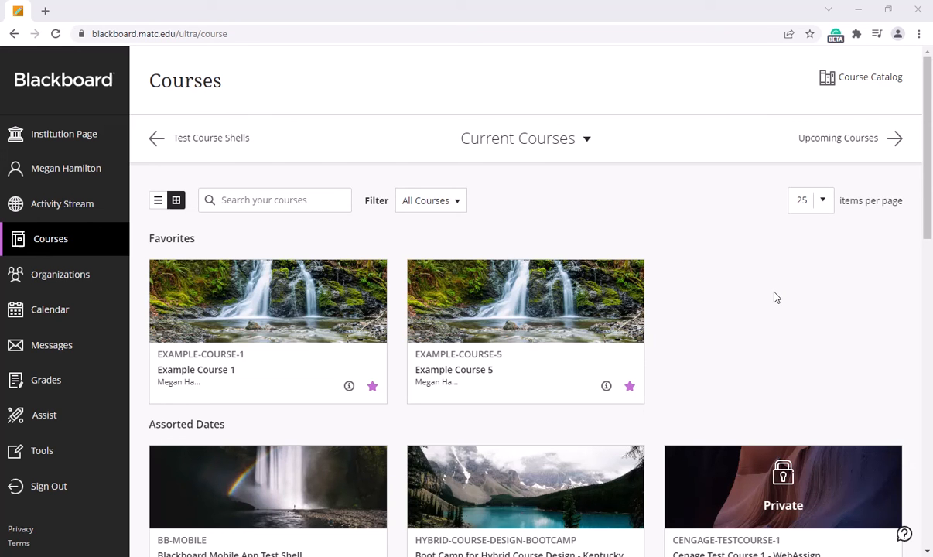
{"action": "mouse_move", "coordinate": [769, 300]}
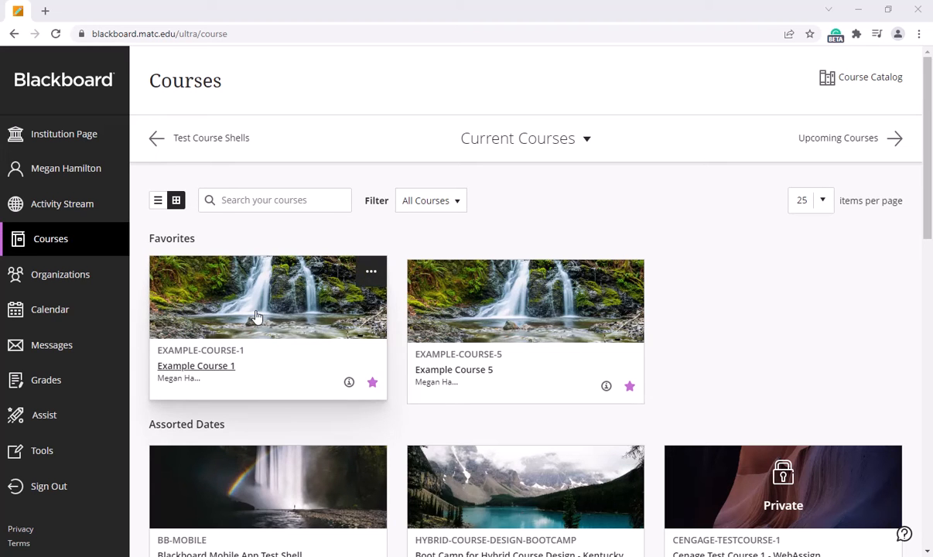
Open Example Course 1 and scroll its menu down to Course Management.
{"action": "left_click", "coordinate": [196, 365]}
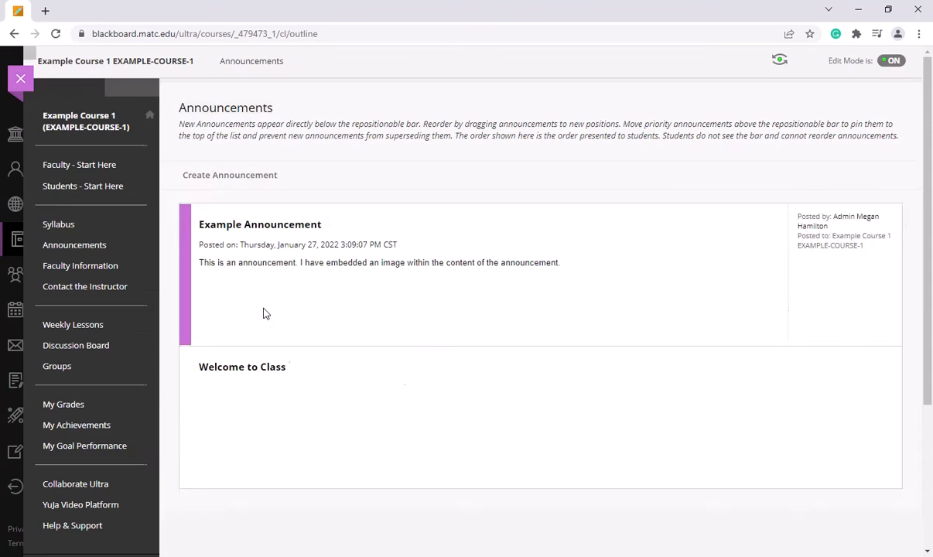
{"action": "scroll", "scroll_direction": "down", "scroll_amount": 3}
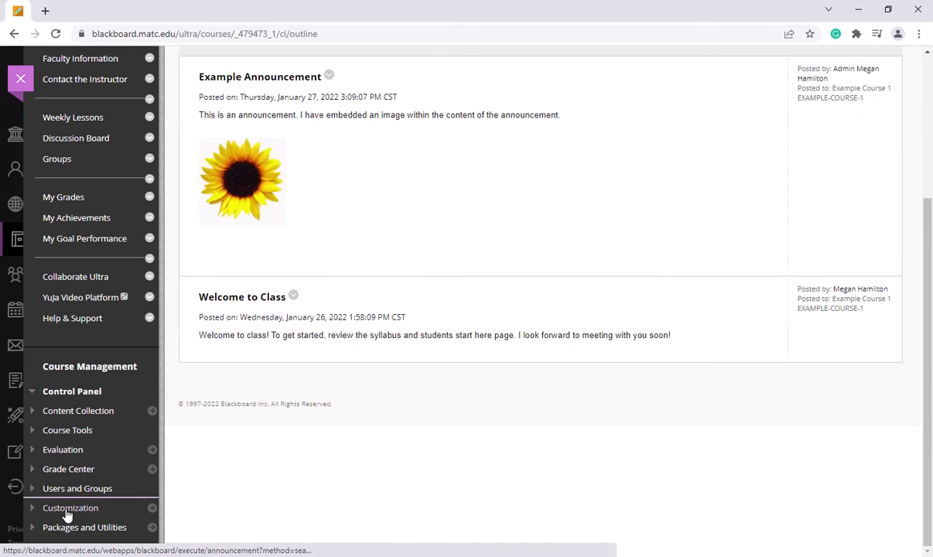
Open Customization > Teaching Style and scroll down to the Select Banner upload section.
{"action": "left_click", "coordinate": [70, 507]}
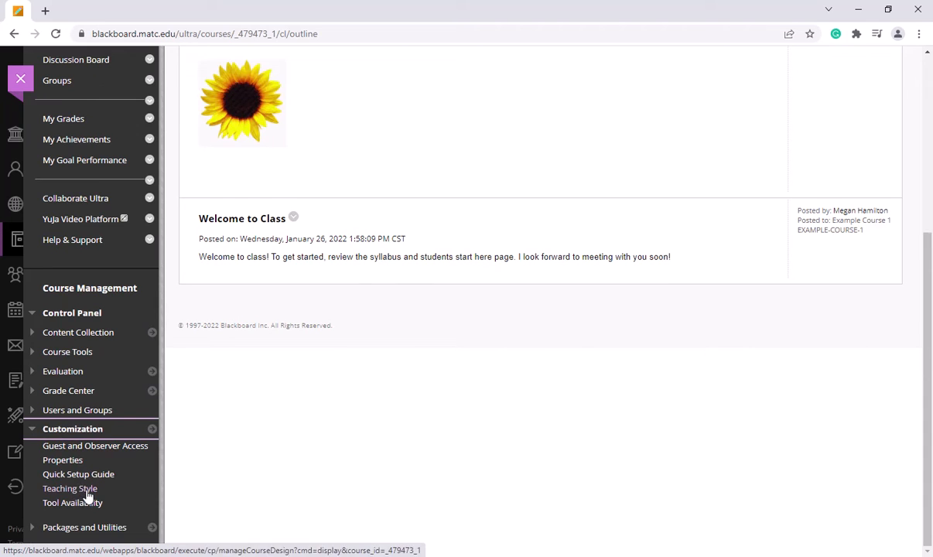
{"action": "left_click", "coordinate": [70, 488]}
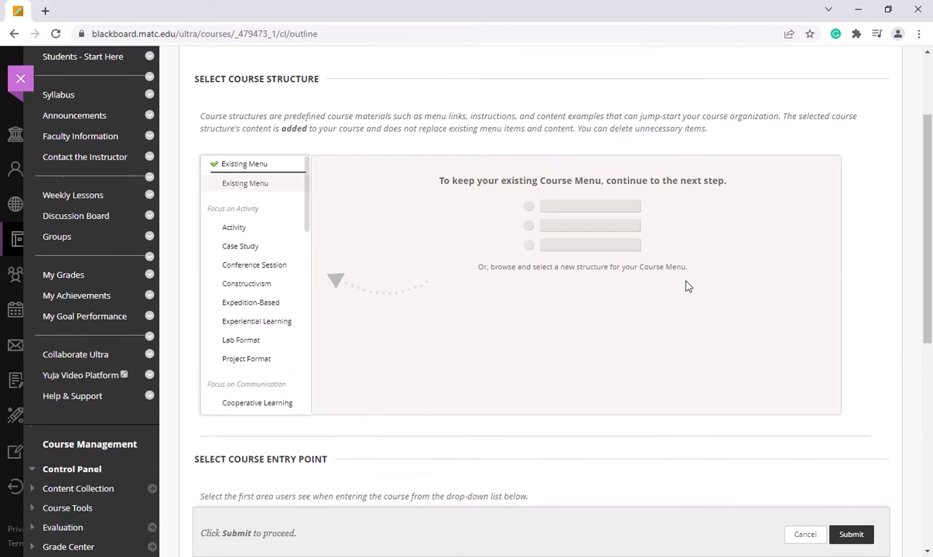
{"action": "scroll", "scroll_direction": "down", "scroll_amount": 3}
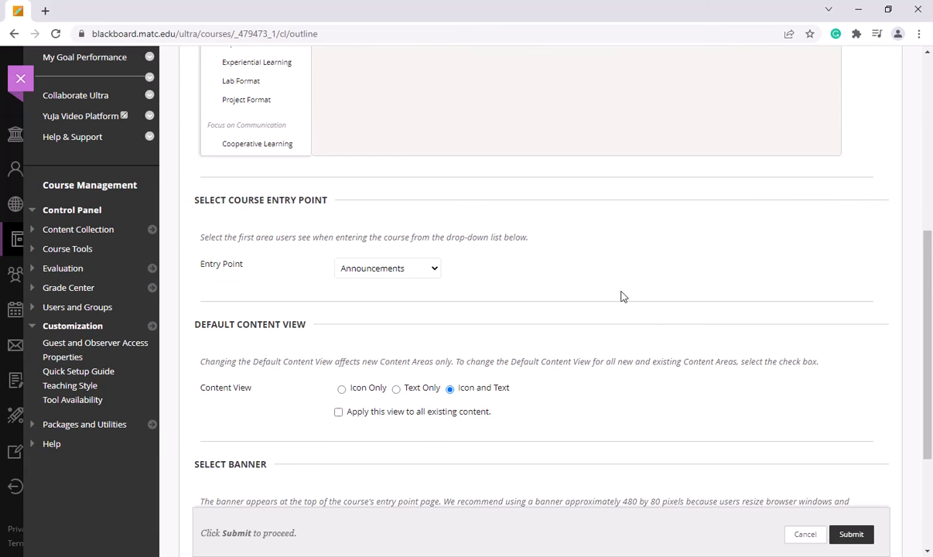
{"action": "scroll", "scroll_direction": "down", "scroll_amount": 3}
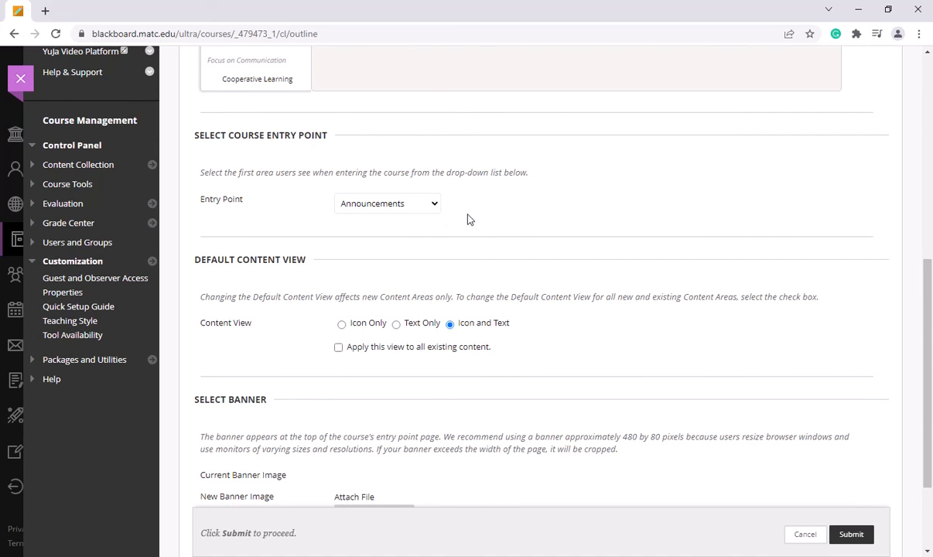
{"action": "scroll", "scroll_direction": "down", "scroll_amount": 3}
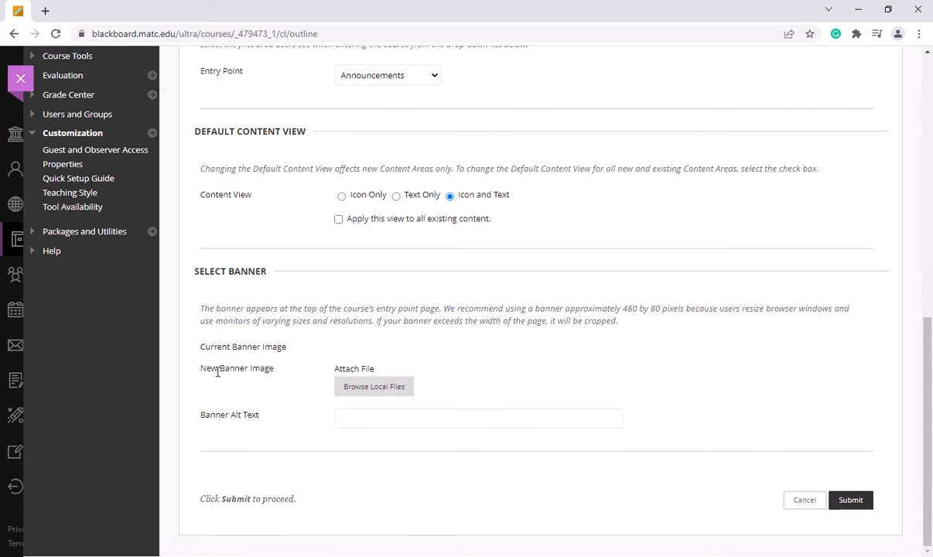
{"action": "mouse_move", "coordinate": [379, 390]}
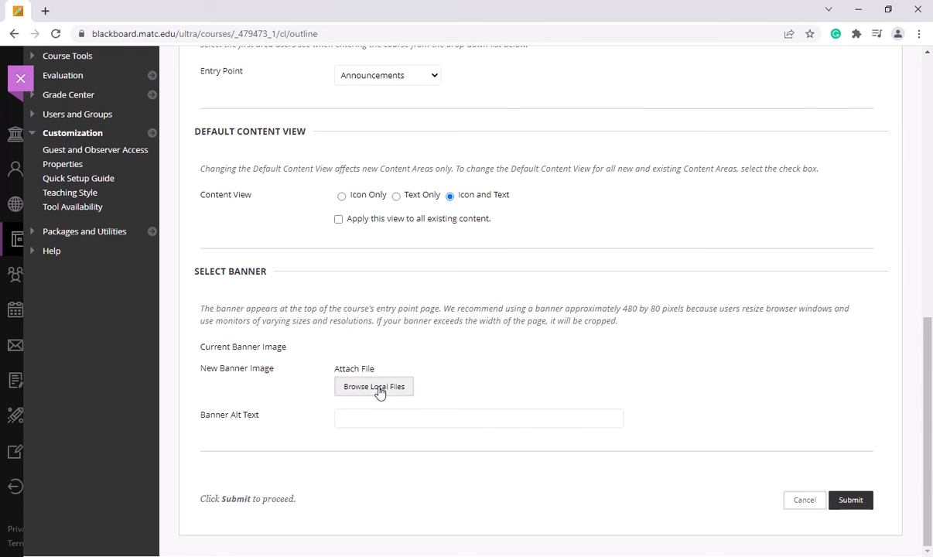
{"action": "mouse_move", "coordinate": [548, 340]}
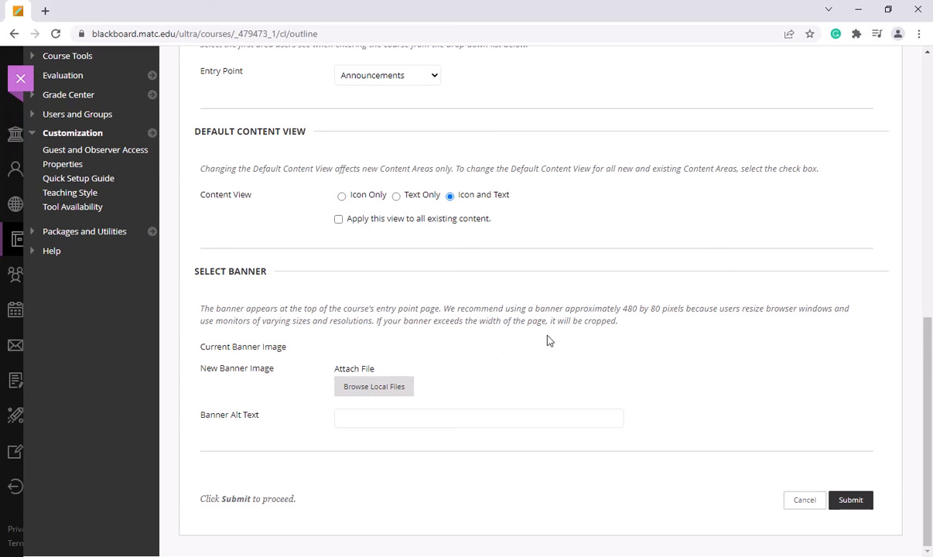
{"action": "mouse_move", "coordinate": [561, 357]}
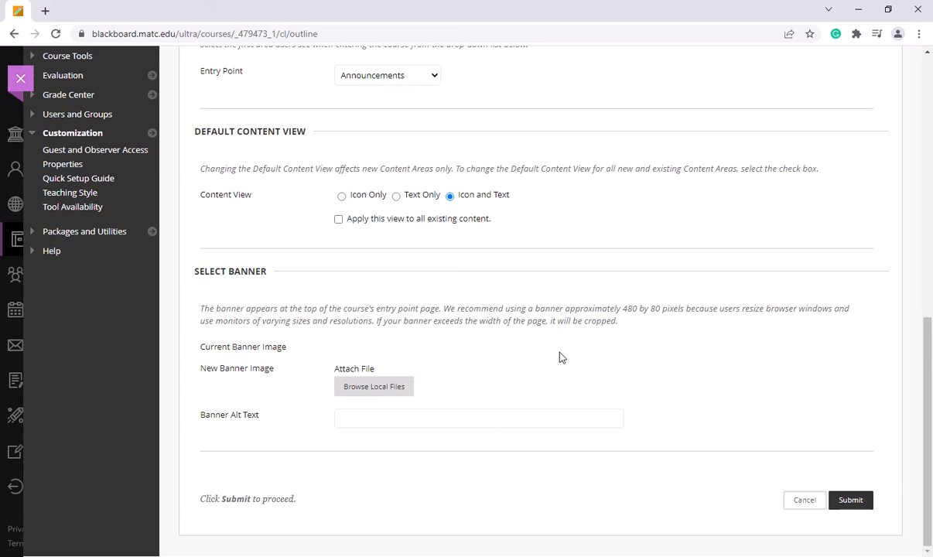
{"action": "mouse_move", "coordinate": [562, 358]}
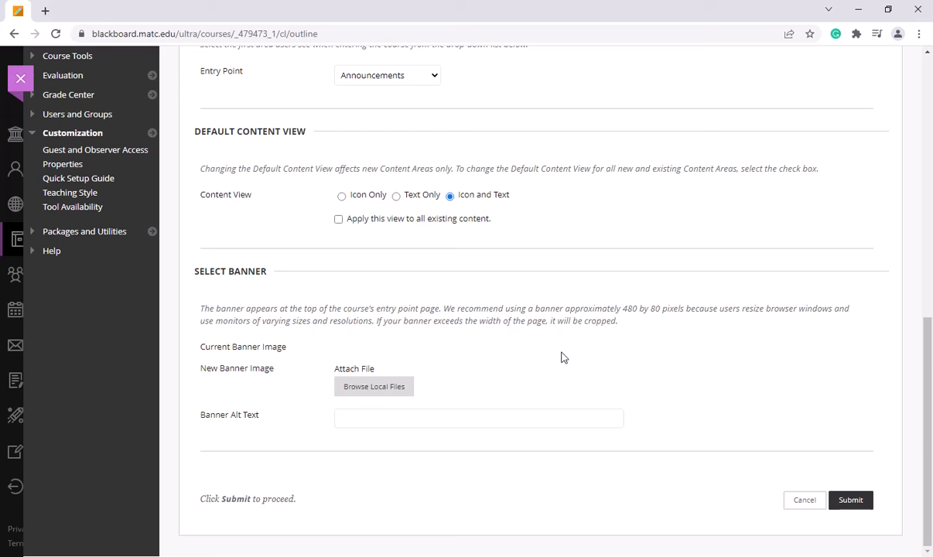
{"action": "mouse_move", "coordinate": [374, 386]}
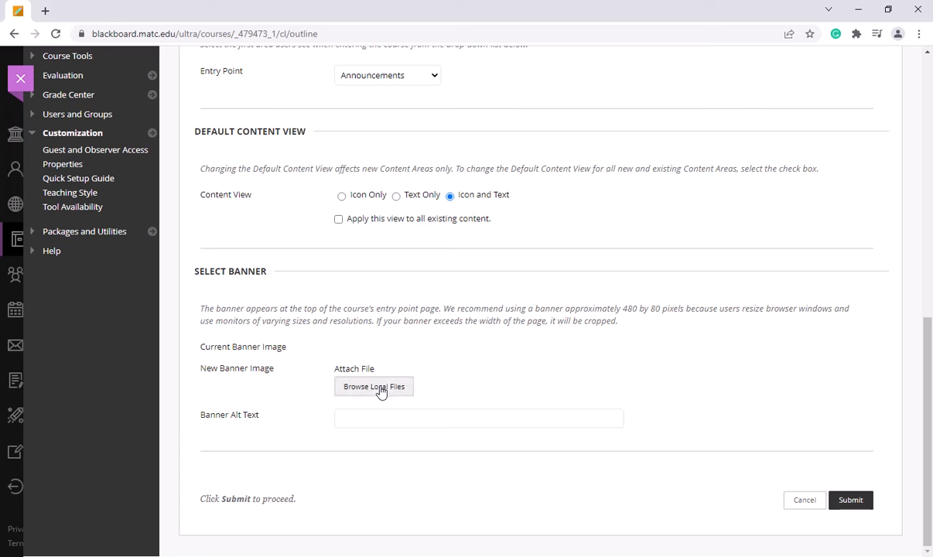
Attach testcourse-1200x300.png as the banner from local files, using medium icon view.
{"action": "left_click", "coordinate": [374, 386]}
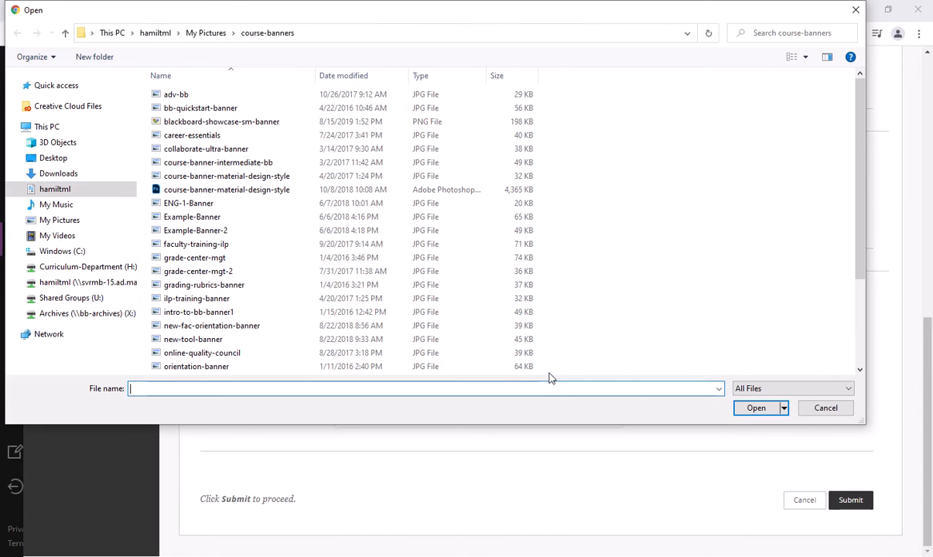
{"action": "right_click", "coordinate": [615, 146]}
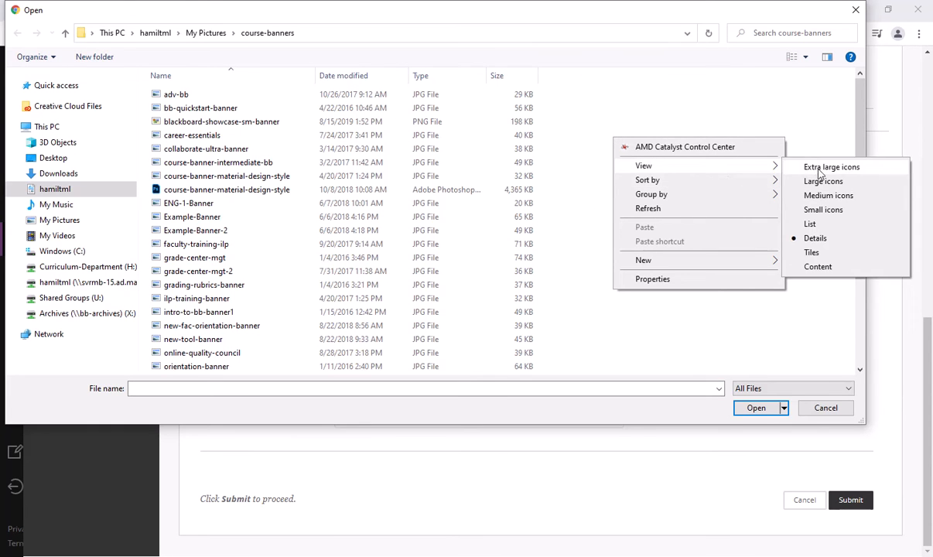
{"action": "mouse_move", "coordinate": [828, 195]}
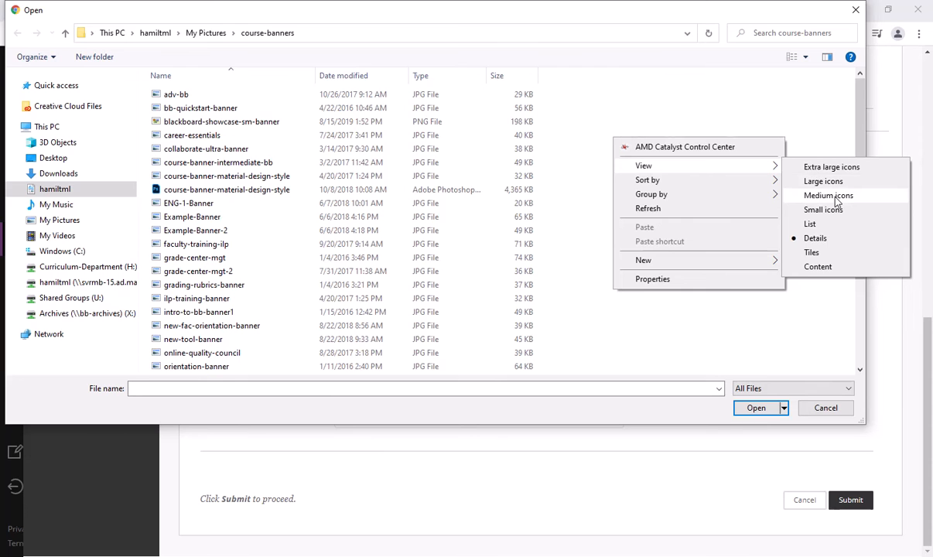
{"action": "left_click", "coordinate": [828, 194]}
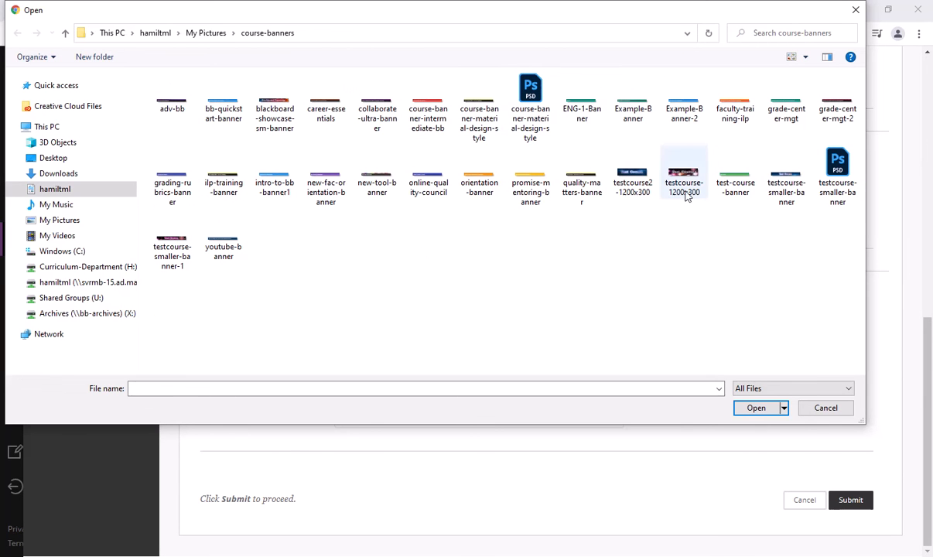
{"action": "left_click", "coordinate": [683, 170]}
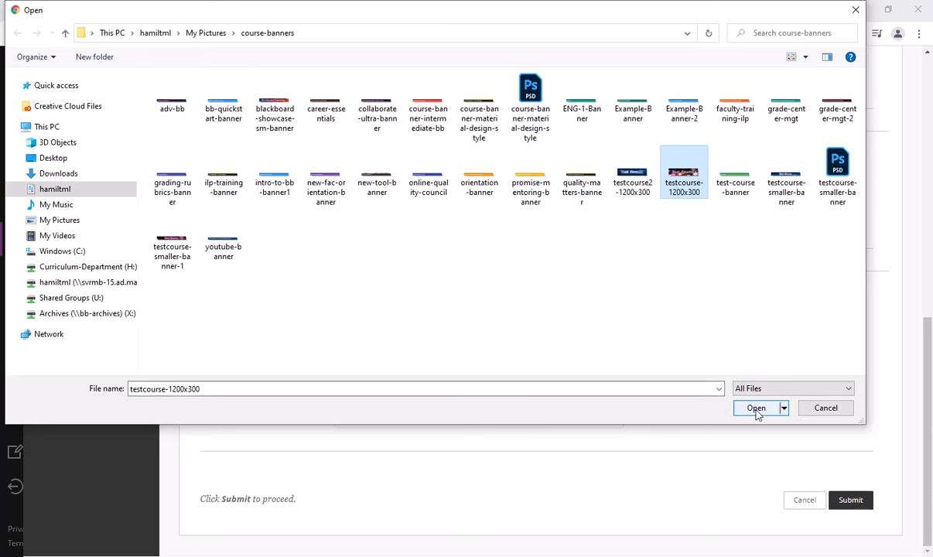
{"action": "left_click", "coordinate": [755, 407]}
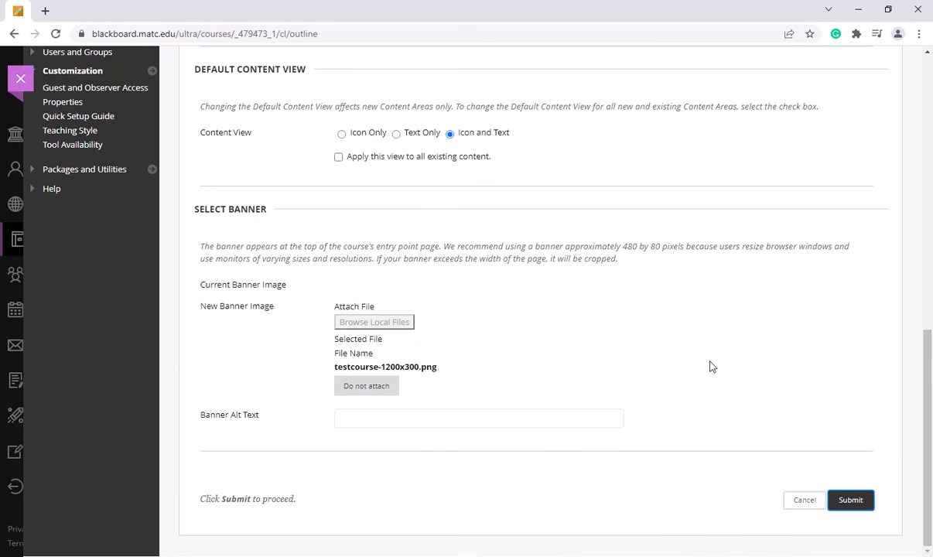
Dismiss the Course Style success message and view the fireworks banner on Announcements.
{"action": "left_click", "coordinate": [849, 500]}
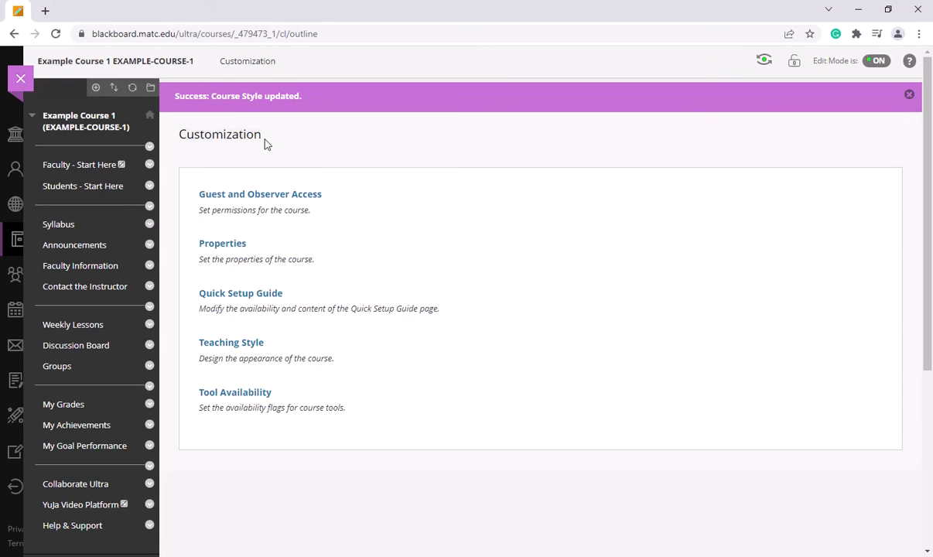
{"action": "mouse_move", "coordinate": [552, 146]}
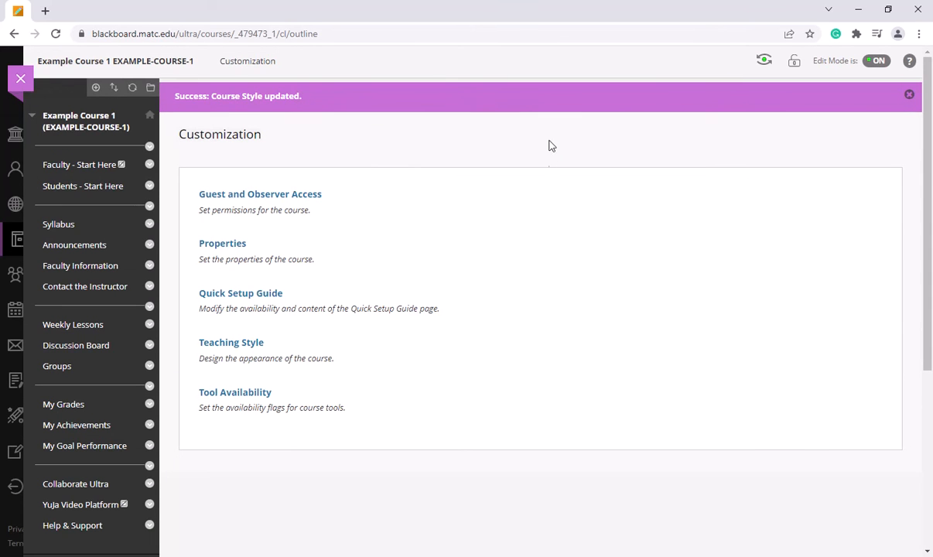
{"action": "left_click", "coordinate": [74, 244]}
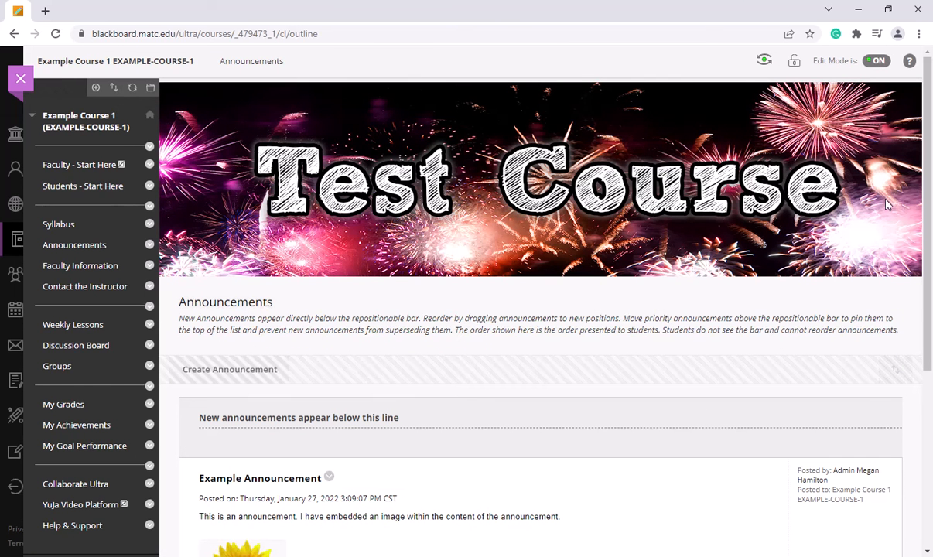
{"action": "mouse_move", "coordinate": [606, 354]}
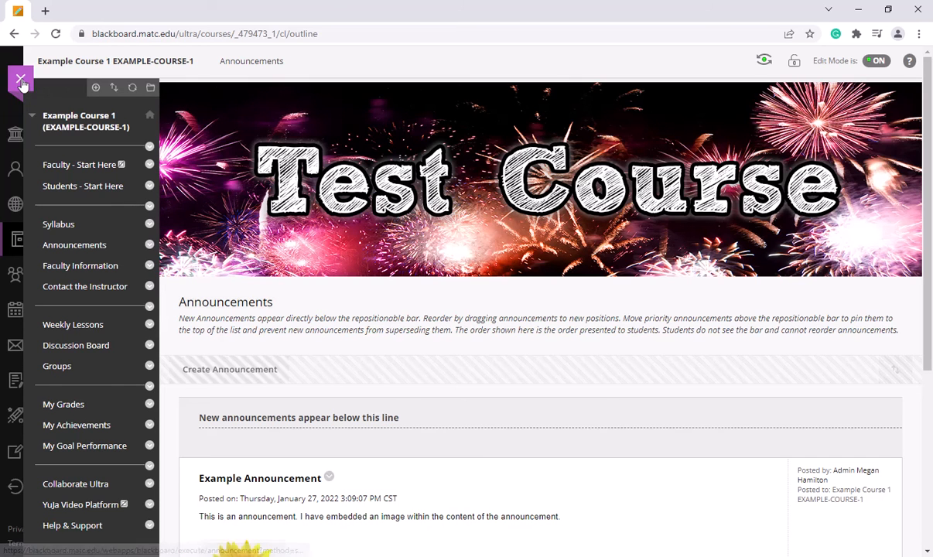
Close Example Course 1 and reload the Courses page to show its fireworks card.
{"action": "left_click", "coordinate": [21, 82]}
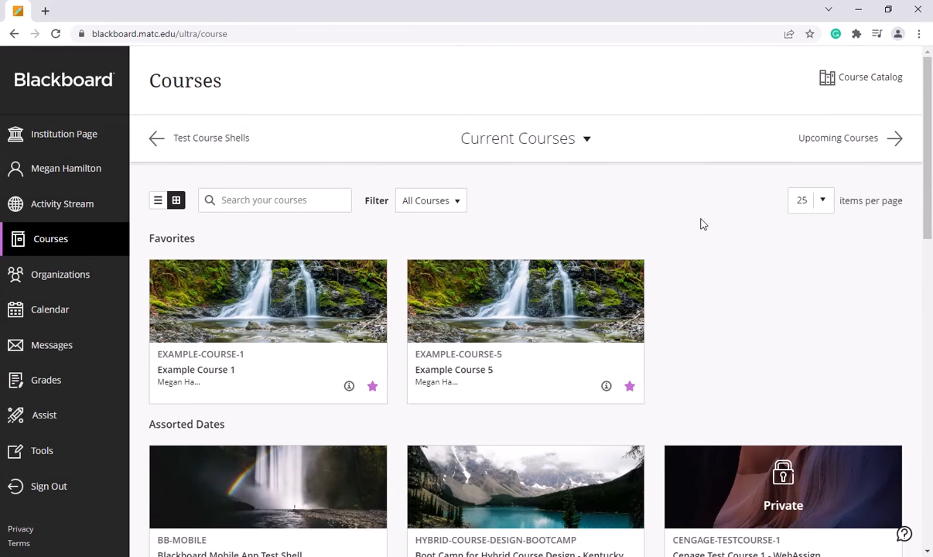
{"action": "left_click", "coordinate": [55, 33]}
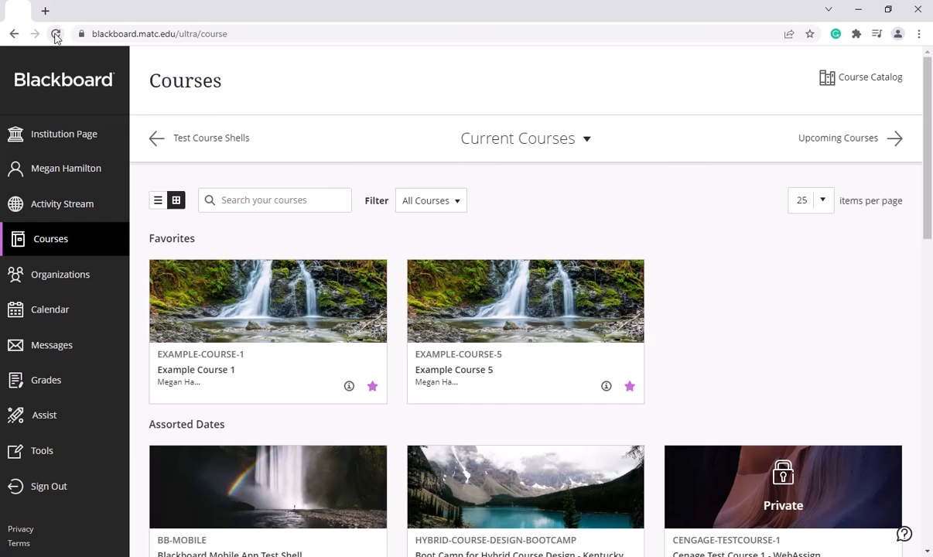
{"action": "left_click", "coordinate": [56, 33]}
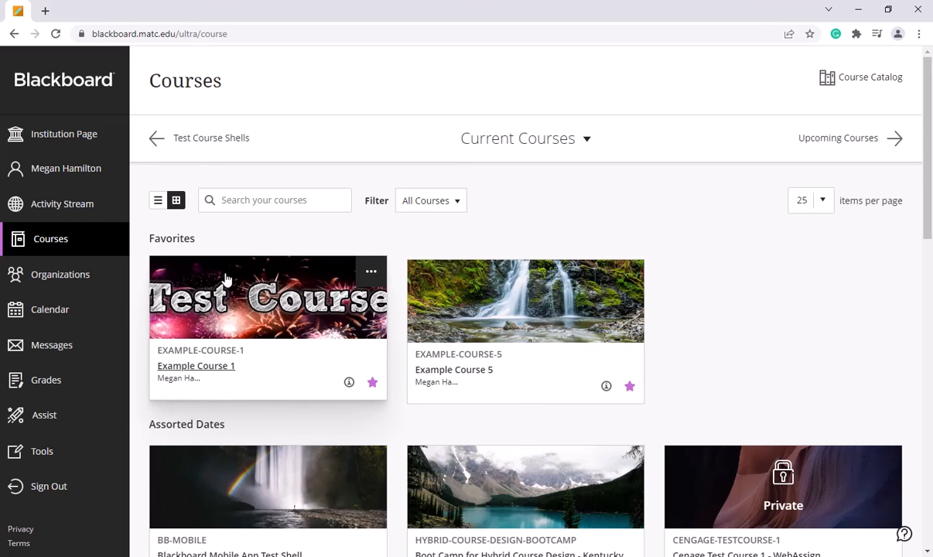
{"action": "mouse_move", "coordinate": [259, 319]}
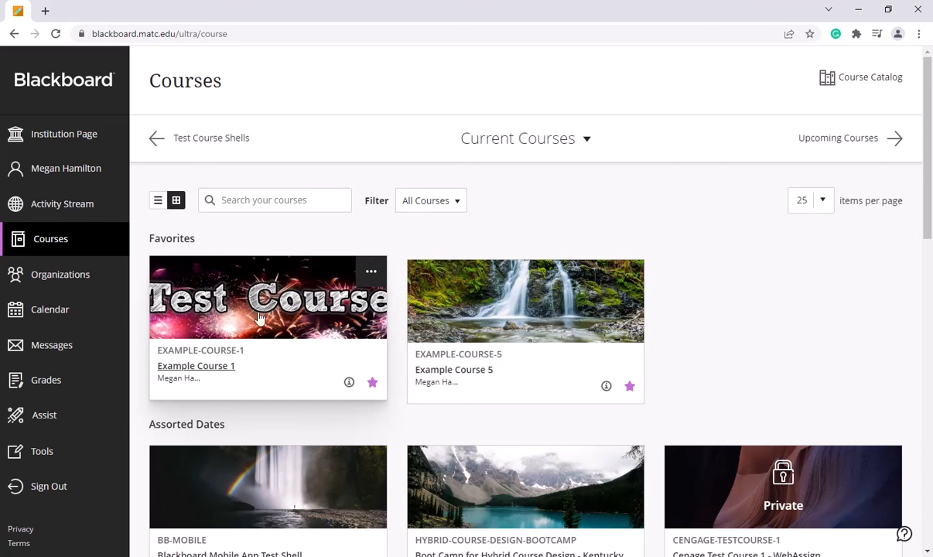
{"action": "mouse_move", "coordinate": [278, 441]}
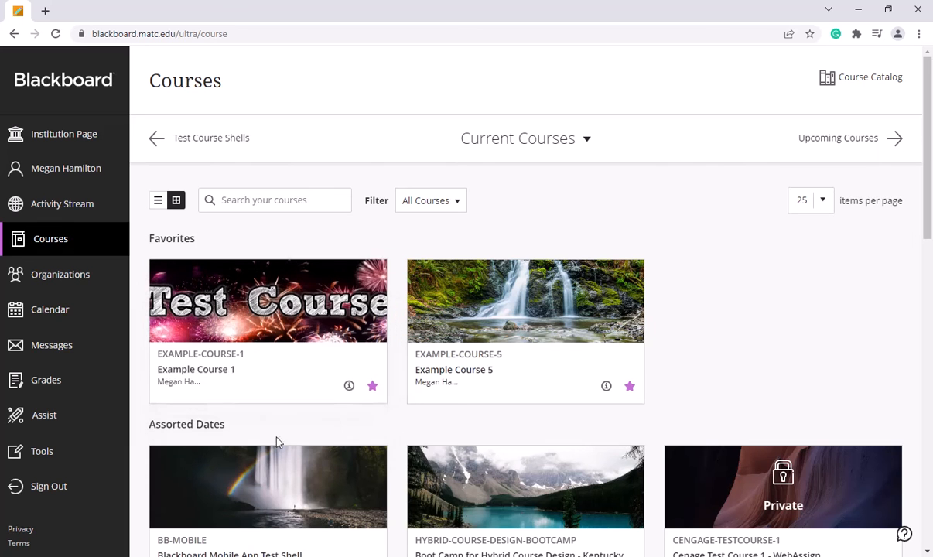
{"action": "mouse_move", "coordinate": [723, 386]}
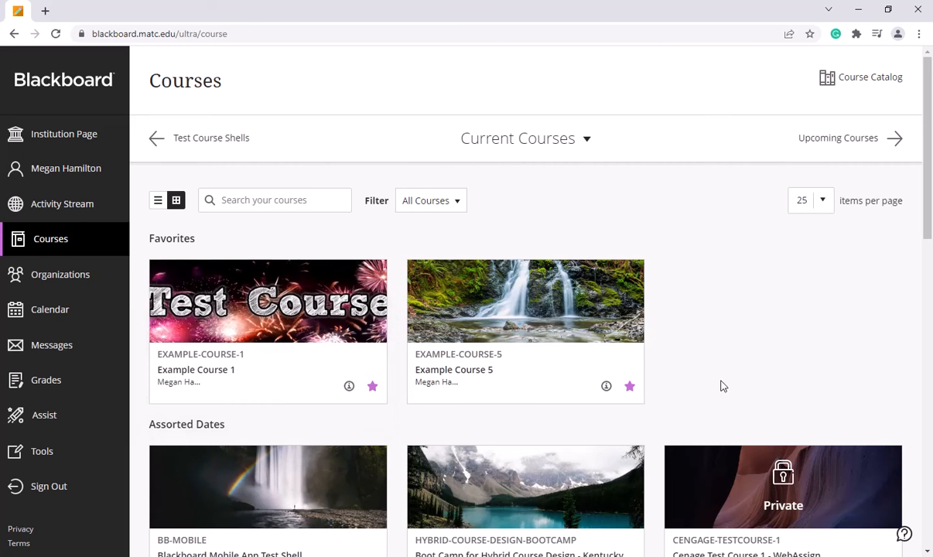
{"action": "mouse_move", "coordinate": [758, 345]}
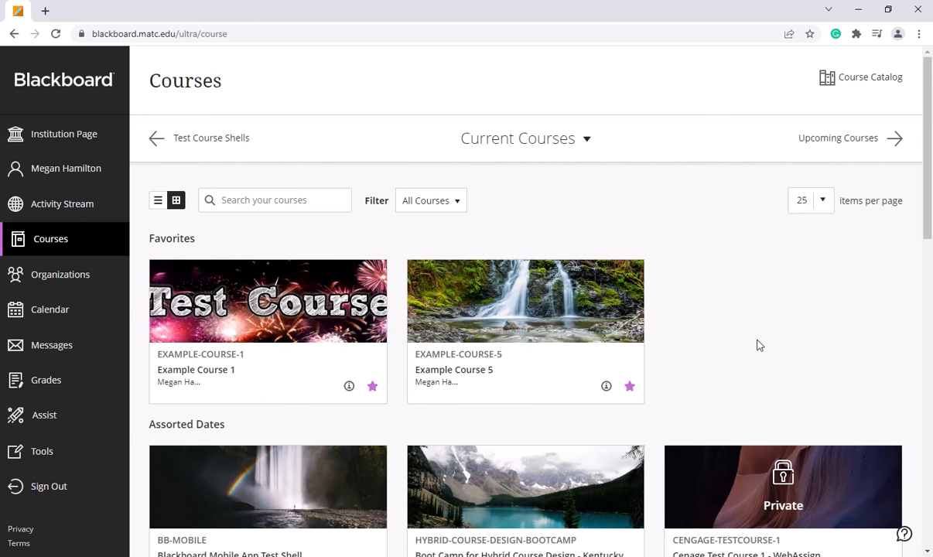
{"action": "mouse_move", "coordinate": [629, 272]}
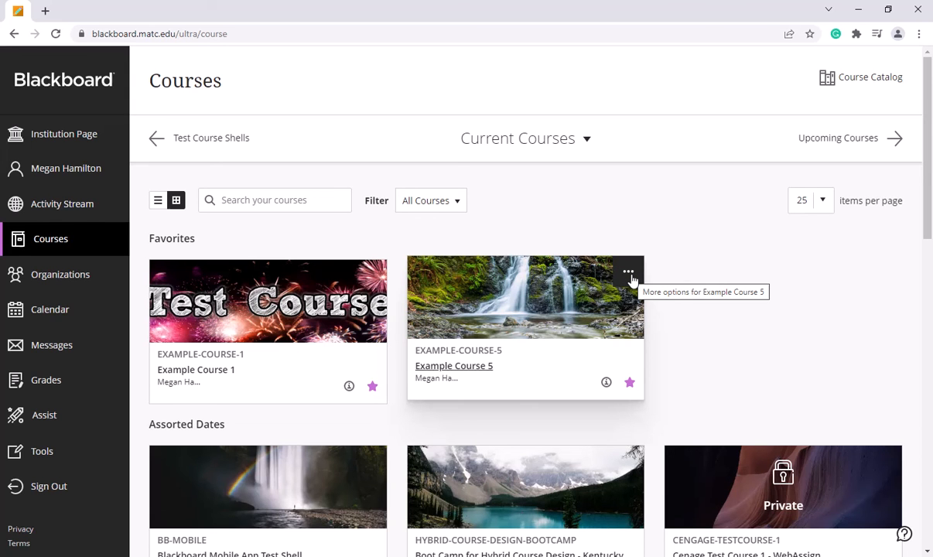
Open Example Course 5's Change image panel and browse for a new image file.
{"action": "left_click", "coordinate": [628, 271]}
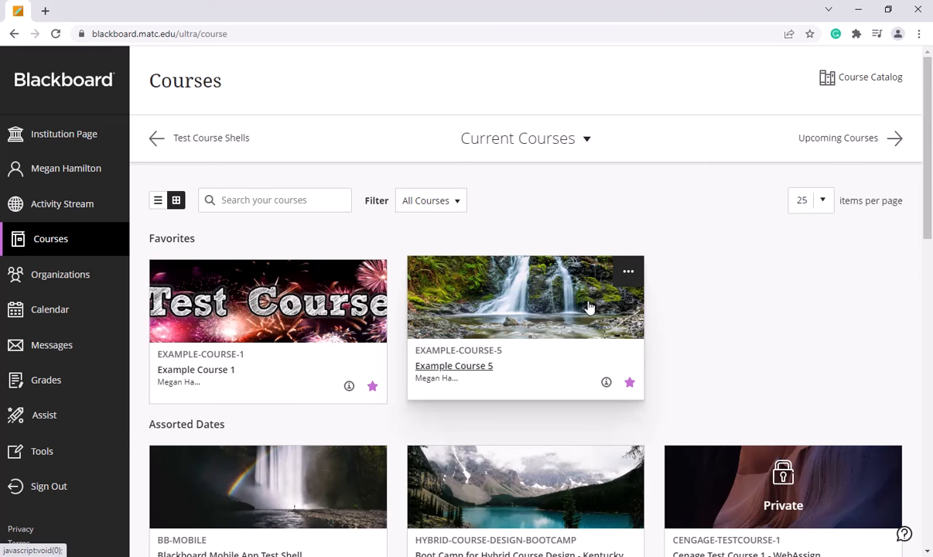
{"action": "left_click", "coordinate": [627, 271]}
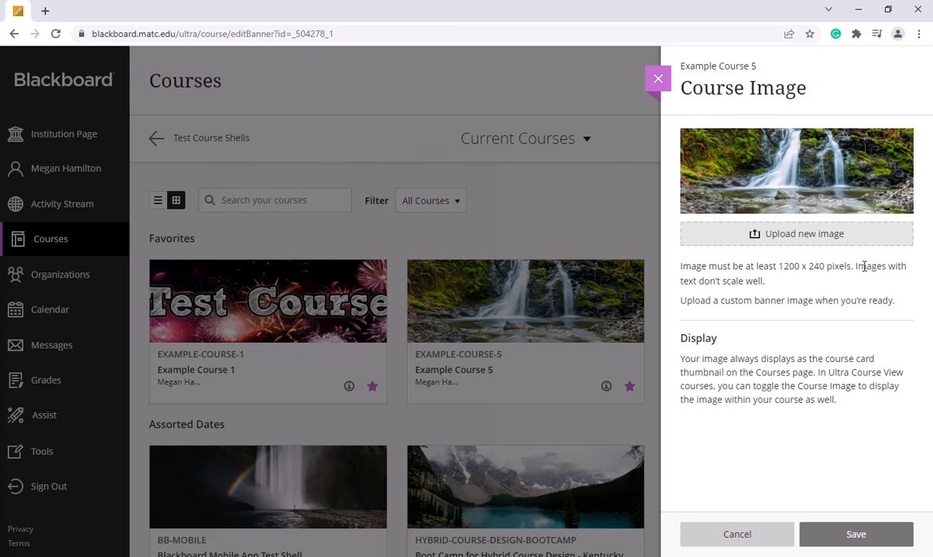
{"action": "mouse_move", "coordinate": [796, 234]}
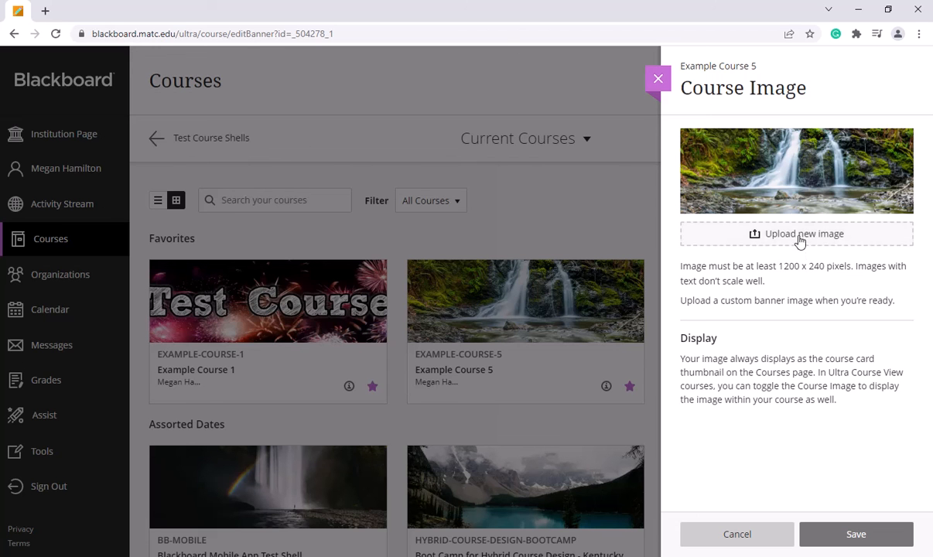
{"action": "left_click", "coordinate": [796, 233]}
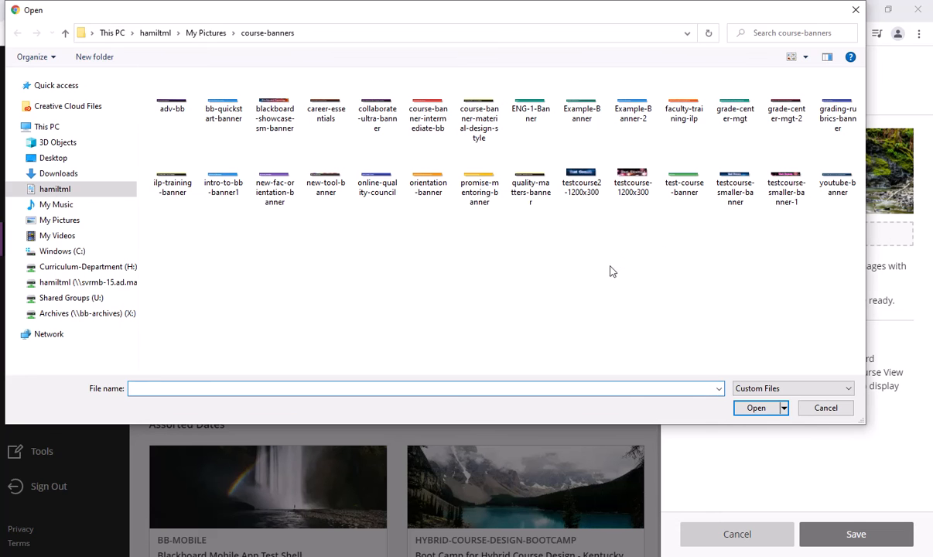
Choose the starry blue testcourse2-1200x300 file and accept its position with Done.
{"action": "left_click", "coordinate": [581, 172]}
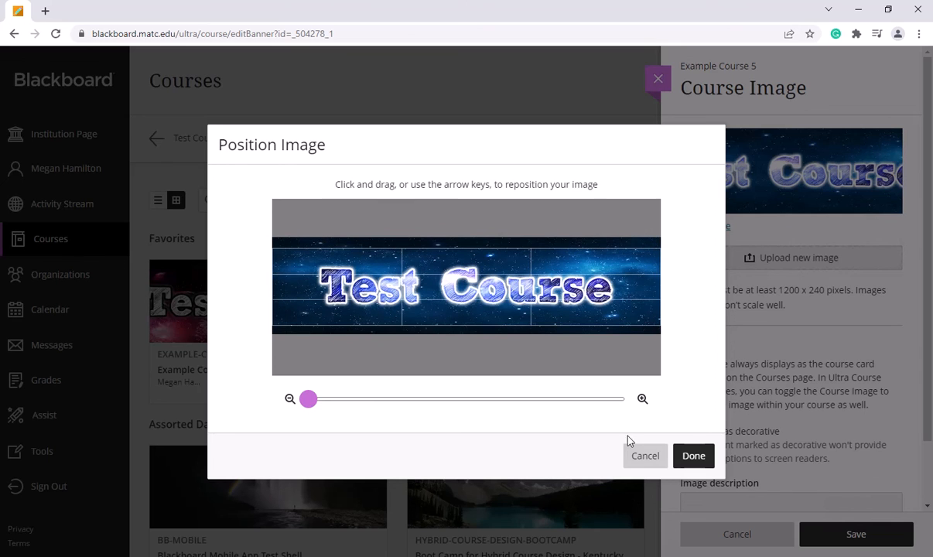
{"action": "left_click", "coordinate": [692, 455]}
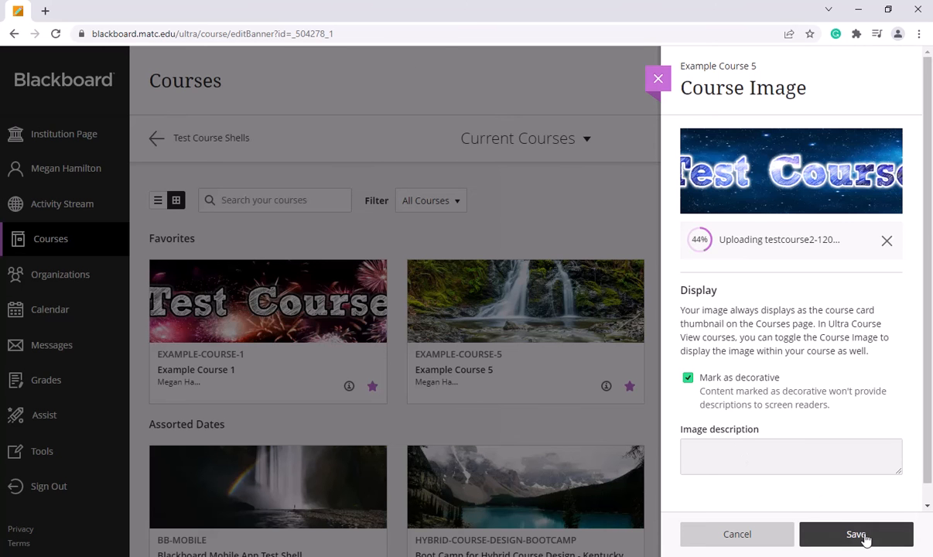
Save the Course Image panel so Example Course 5 shows the starry blue banner.
{"action": "left_click", "coordinate": [855, 534]}
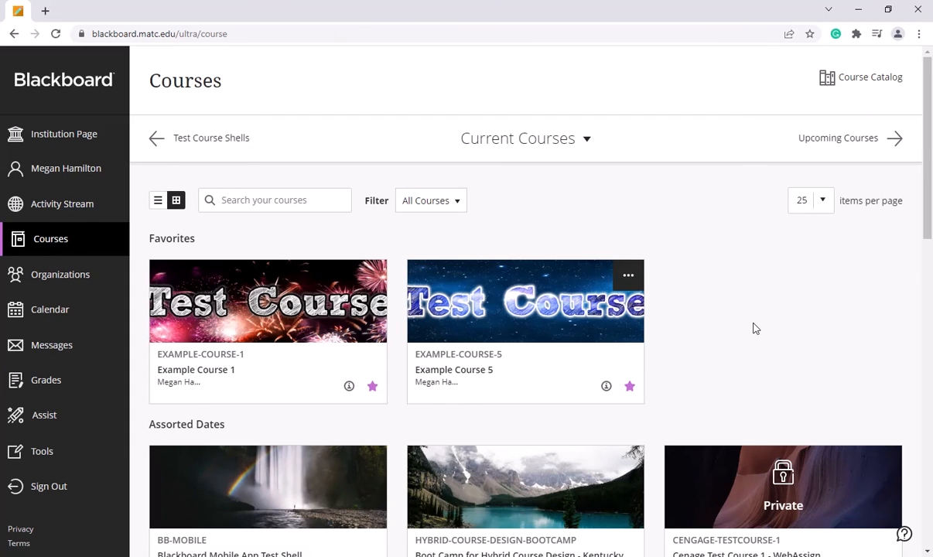
{"action": "mouse_move", "coordinate": [758, 326]}
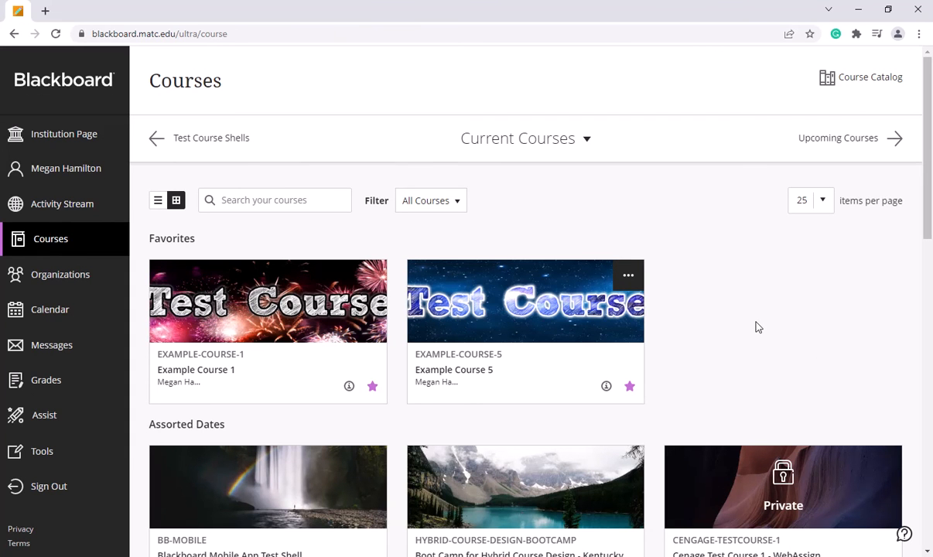